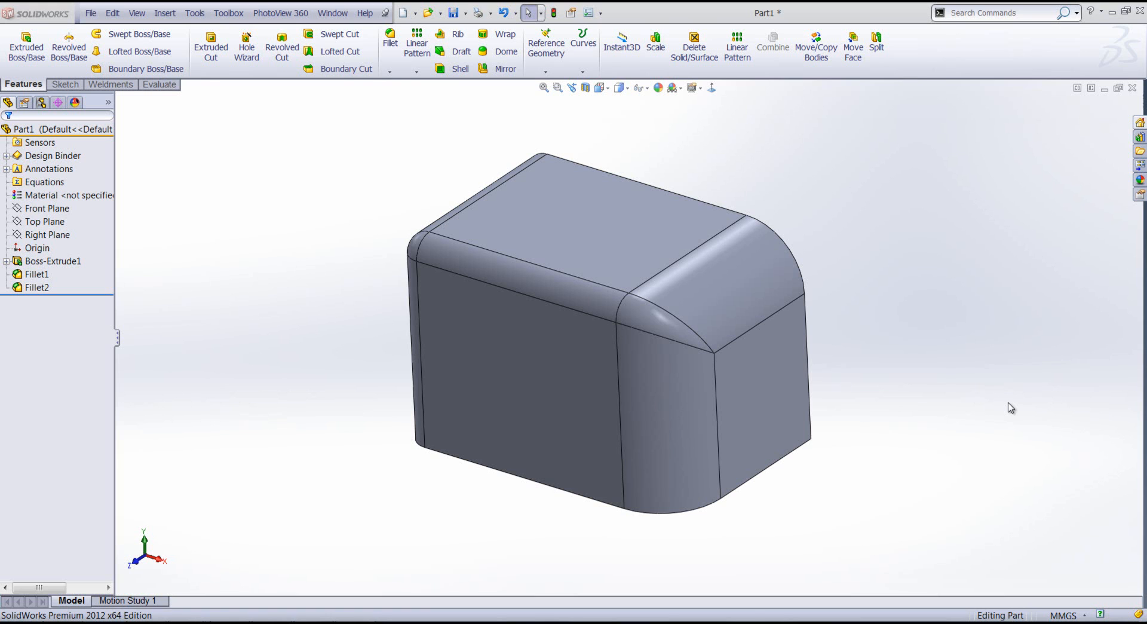
mouse_move(378, 179)
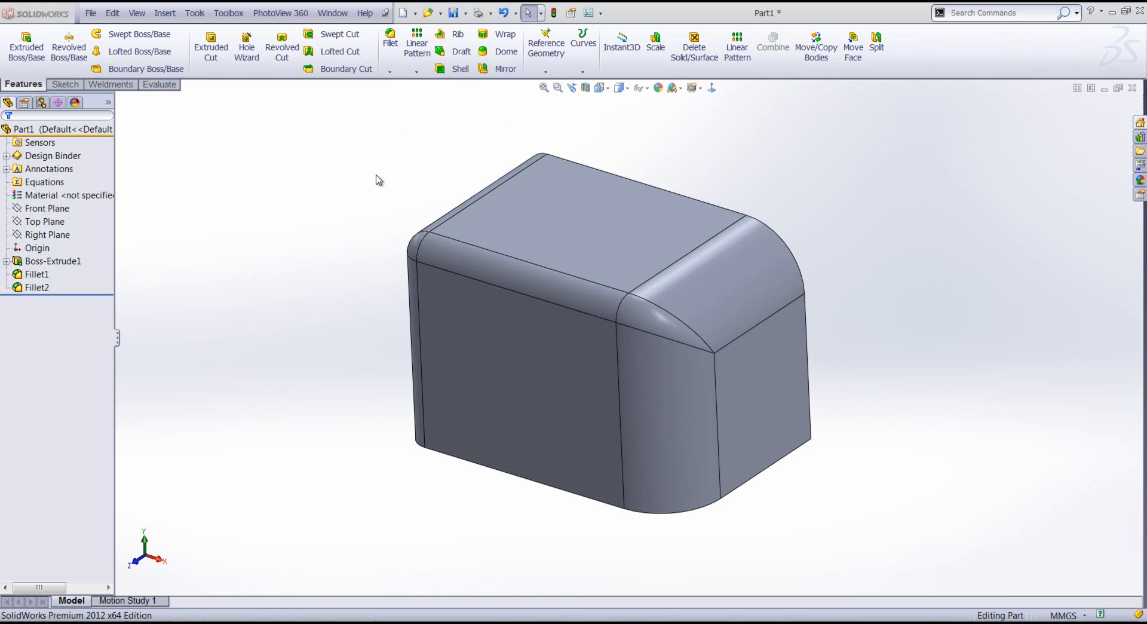
mouse_move(878, 309)
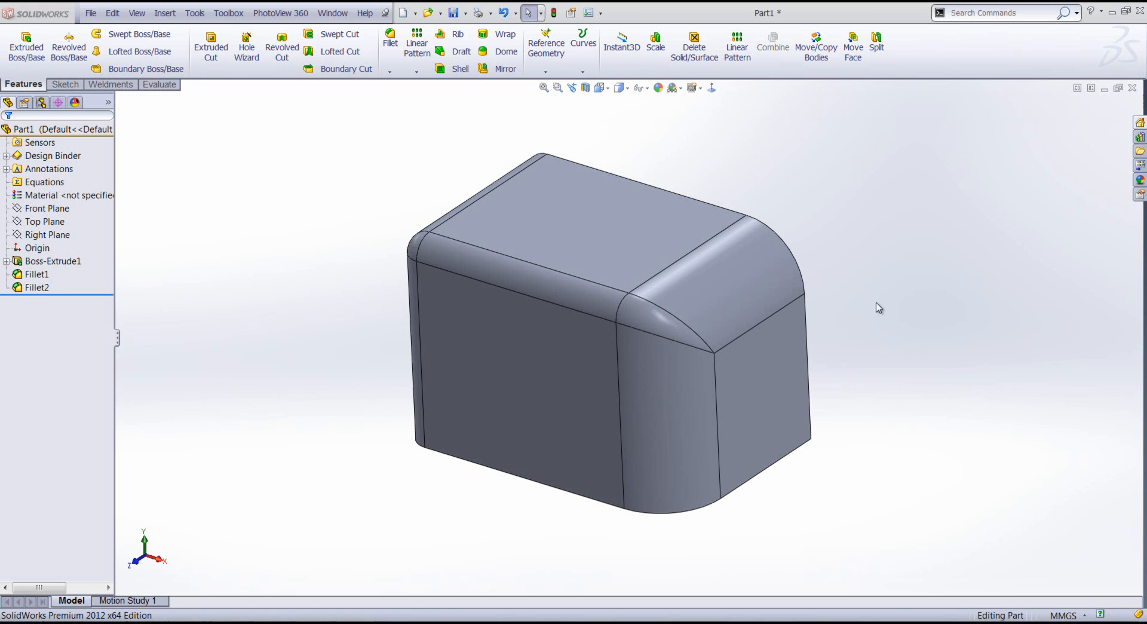
Inspect both fillets, then start Find/Modify Features searching for Simple Fillets only
left_click(37, 273)
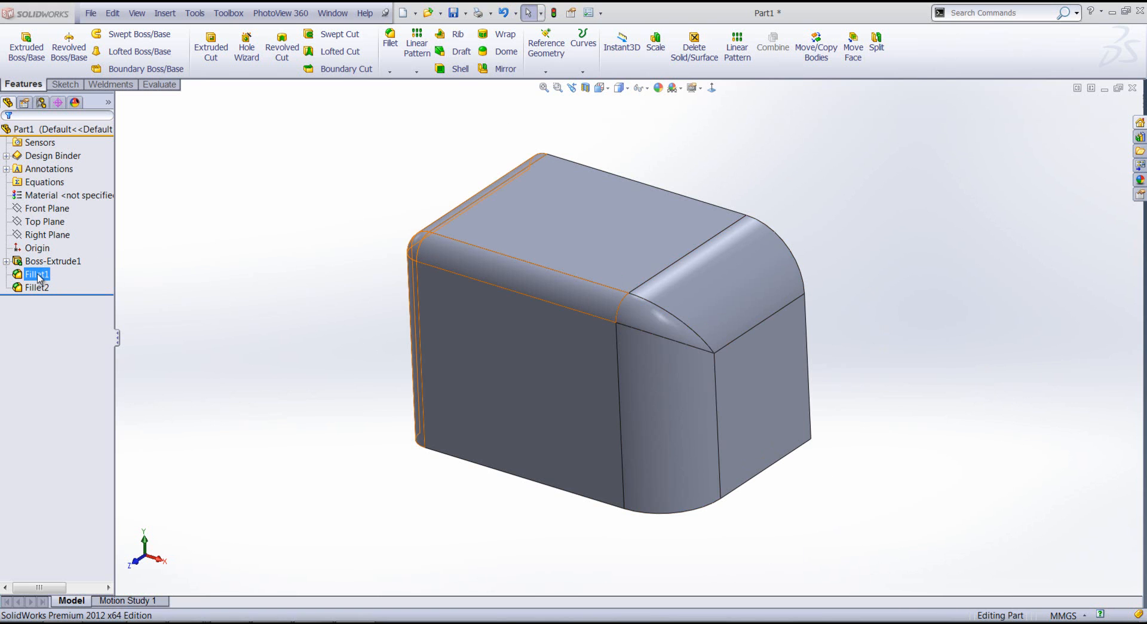
left_click(665, 329)
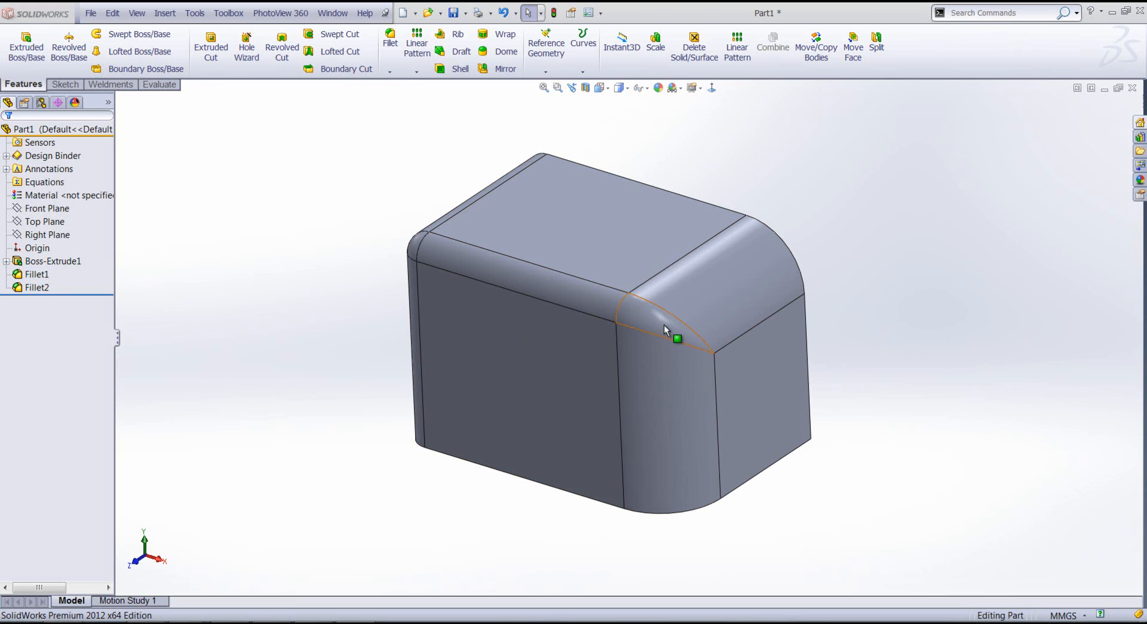
mouse_move(662, 324)
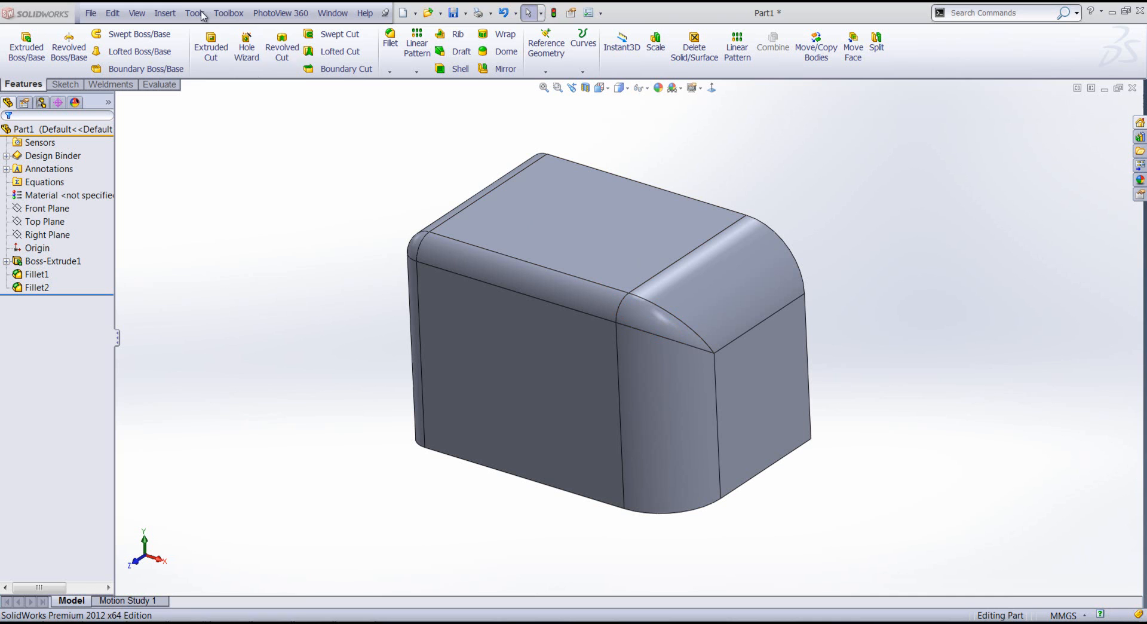
left_click(193, 14)
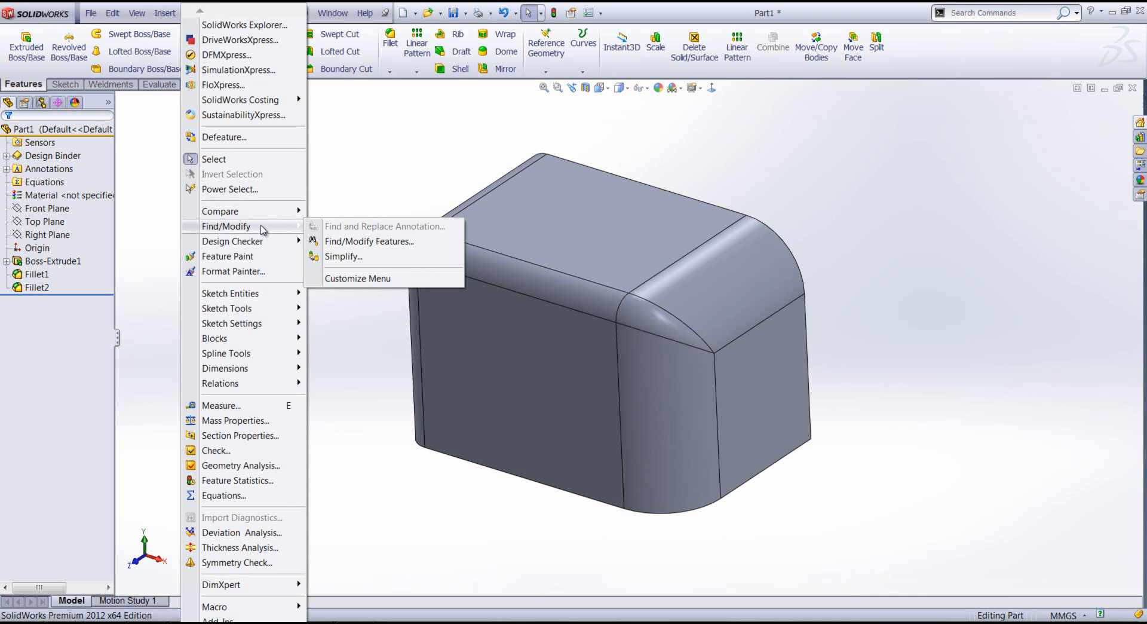
left_click(370, 241)
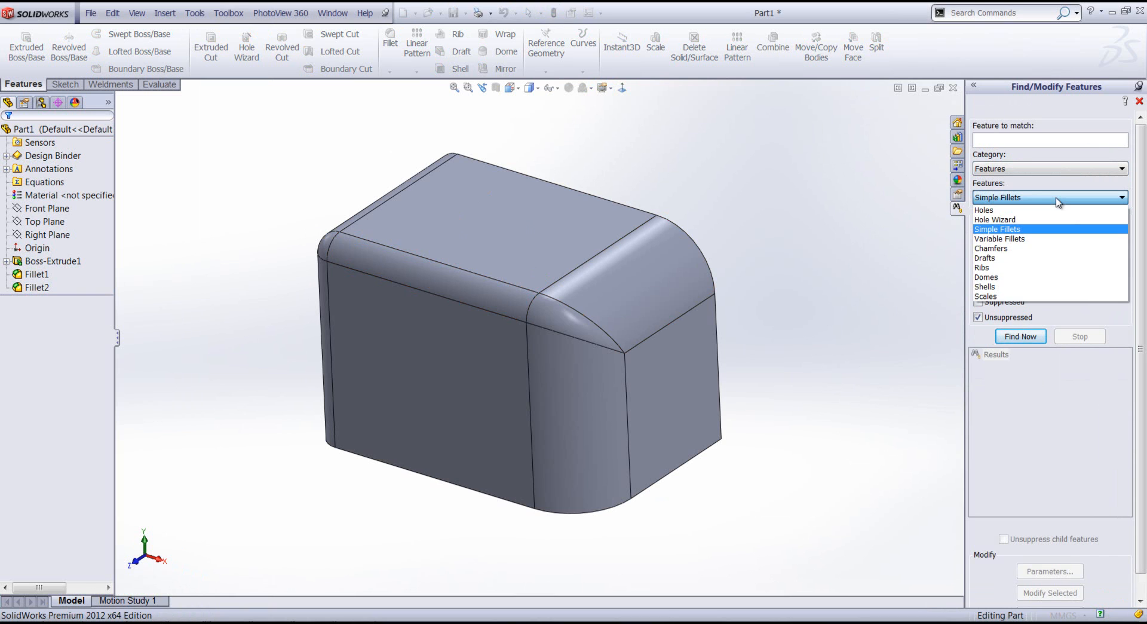
left_click(997, 229)
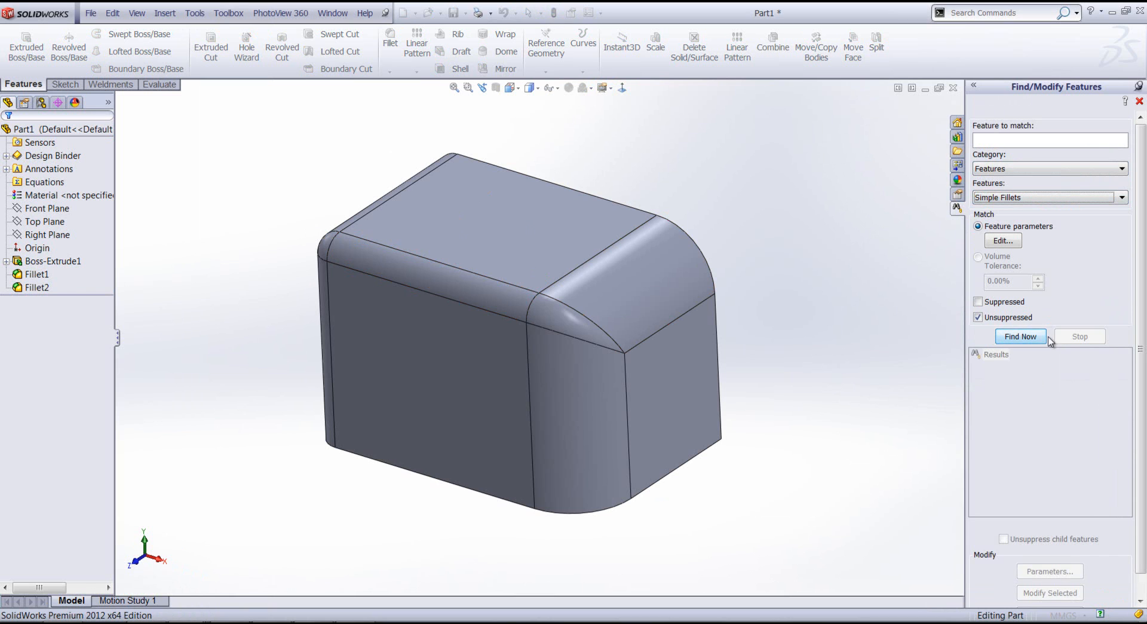
Find Fillet1 and Fillet2 and set radius 15 as the parameter to apply
left_click(1019, 337)
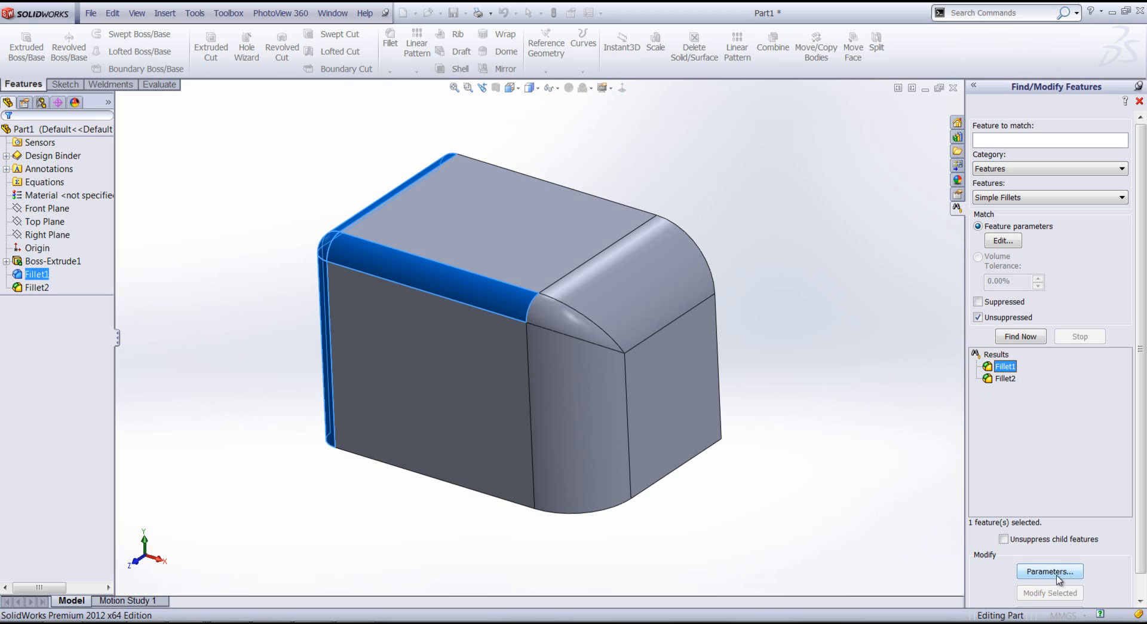
left_click(1049, 571)
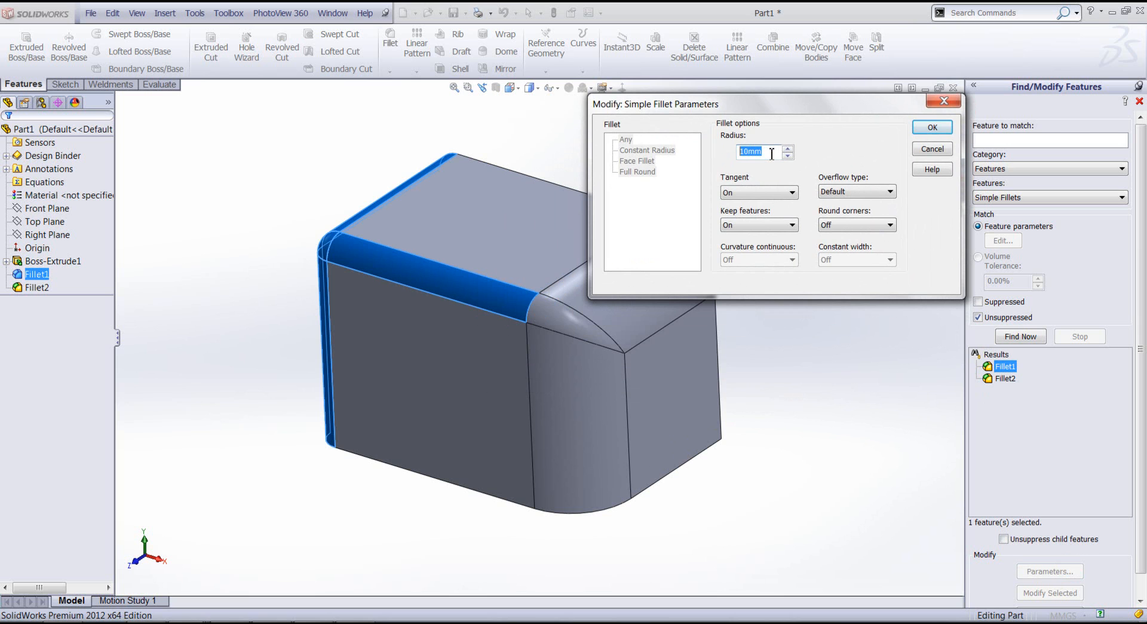
type("15")
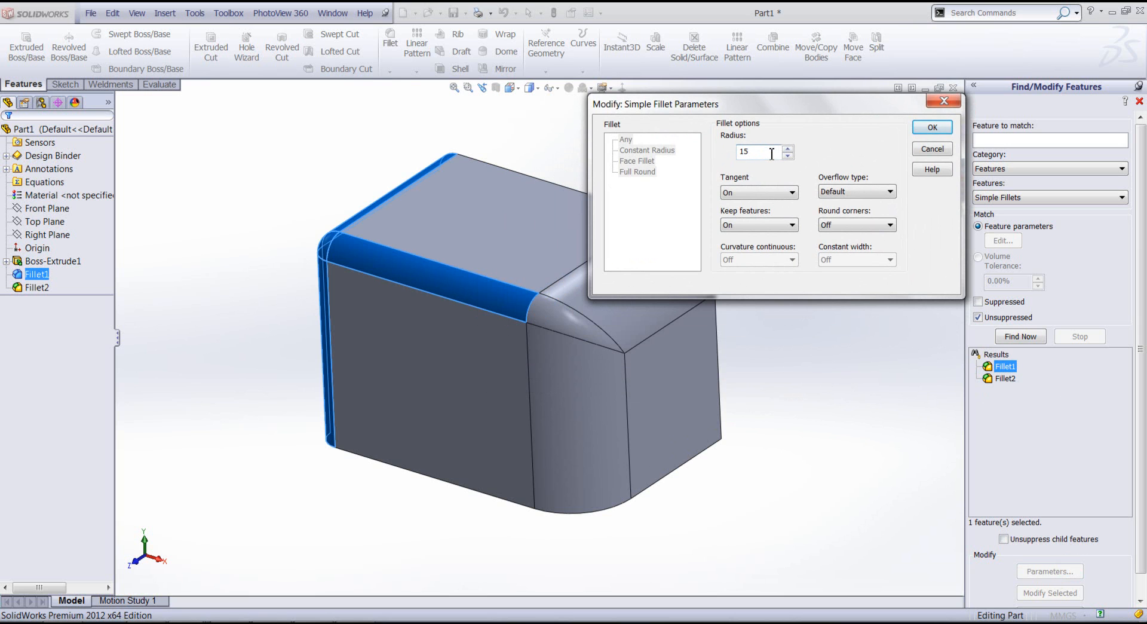
left_click(930, 126)
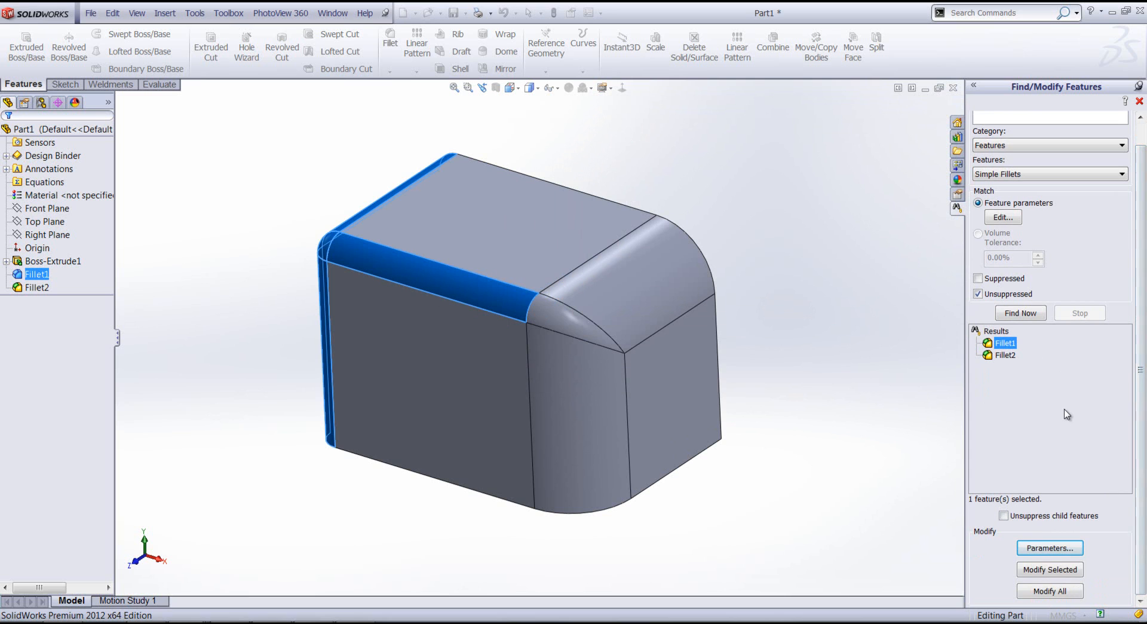
mouse_move(1072, 499)
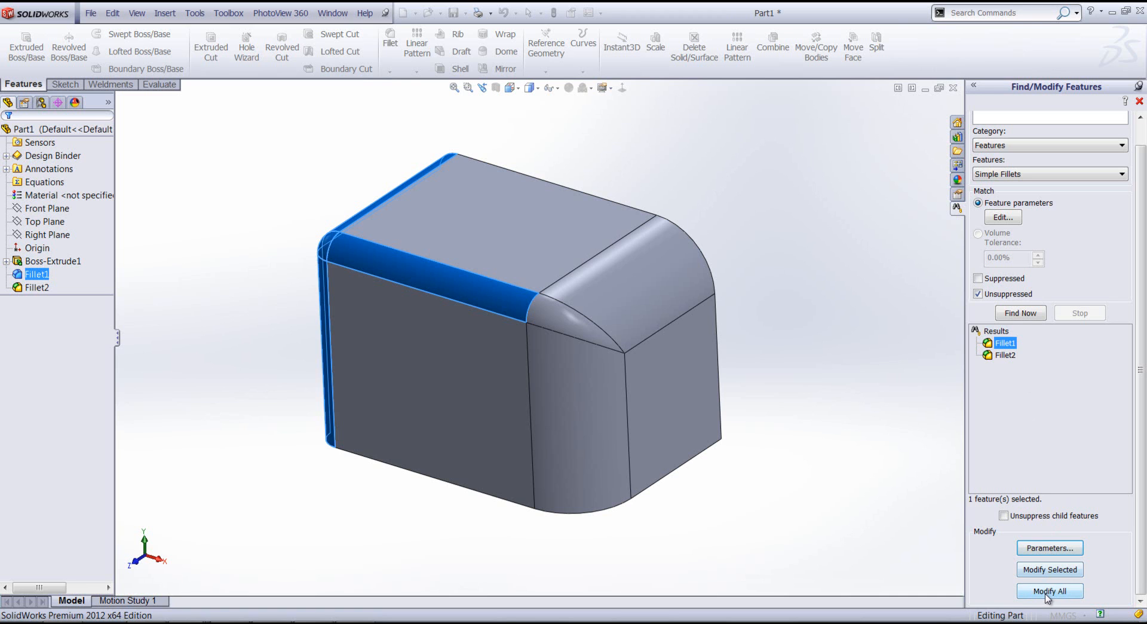
Modify all found fillets so both rounded edges share the 15 radius
left_click(1049, 590)
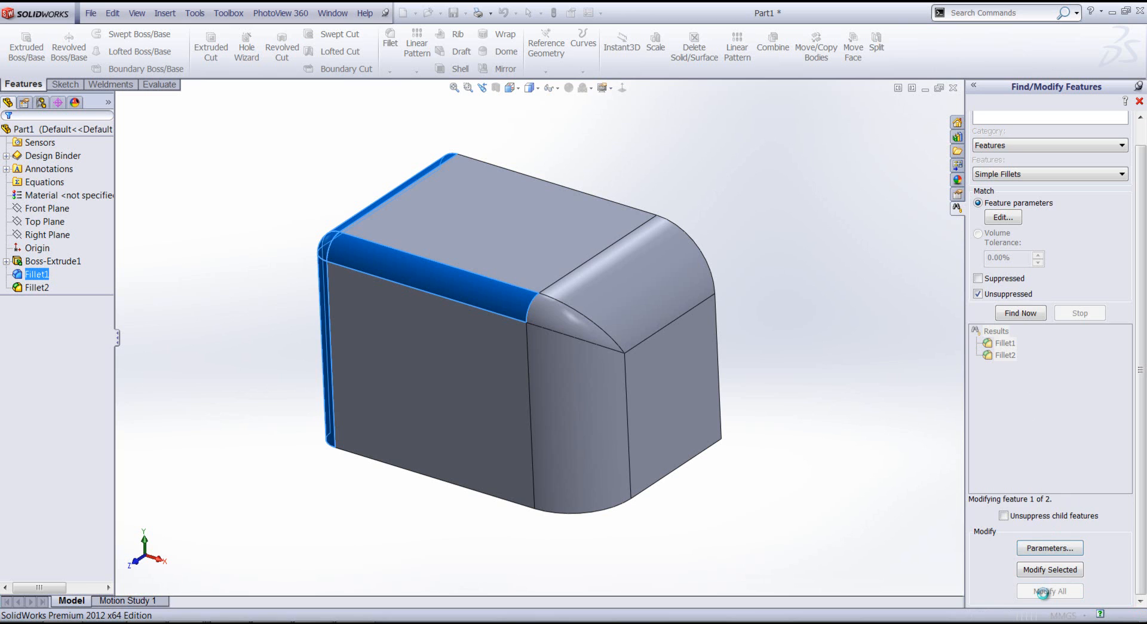
left_click(1049, 590)
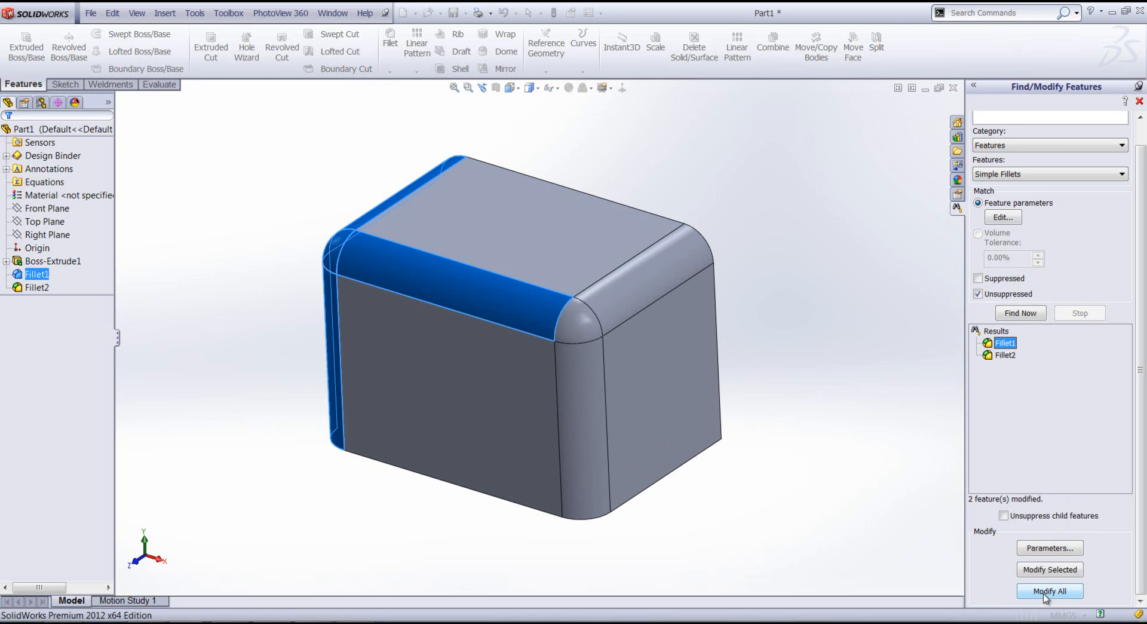